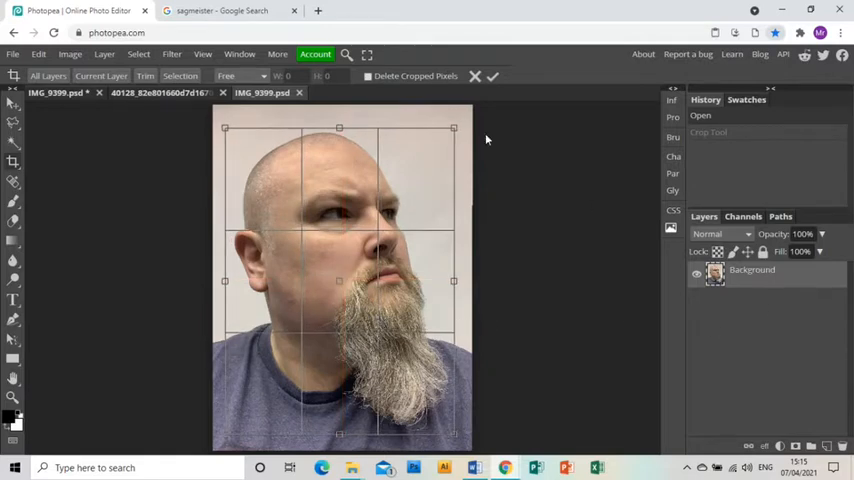
# - Confirm the tighter crop around the man's head and beard
pyautogui.click(492, 76)
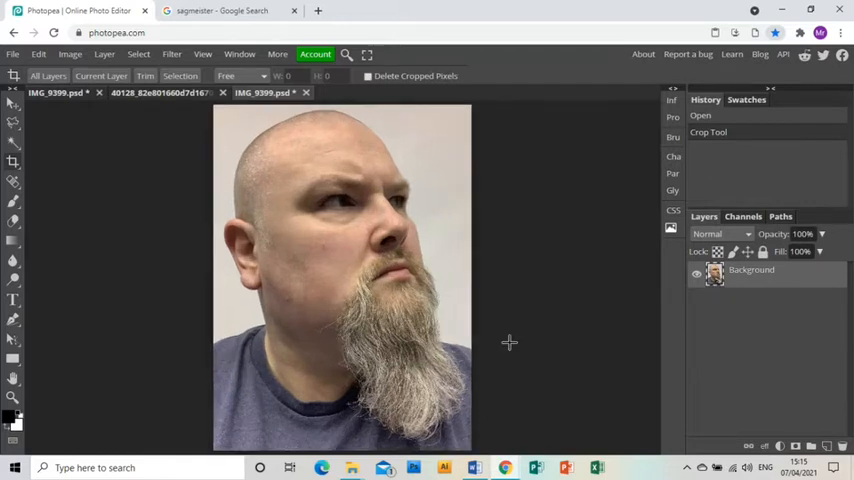
# - Apply a Hue/Saturation adjustment with saturation 27 and a slight lightness tweak
pyautogui.click(70, 54)
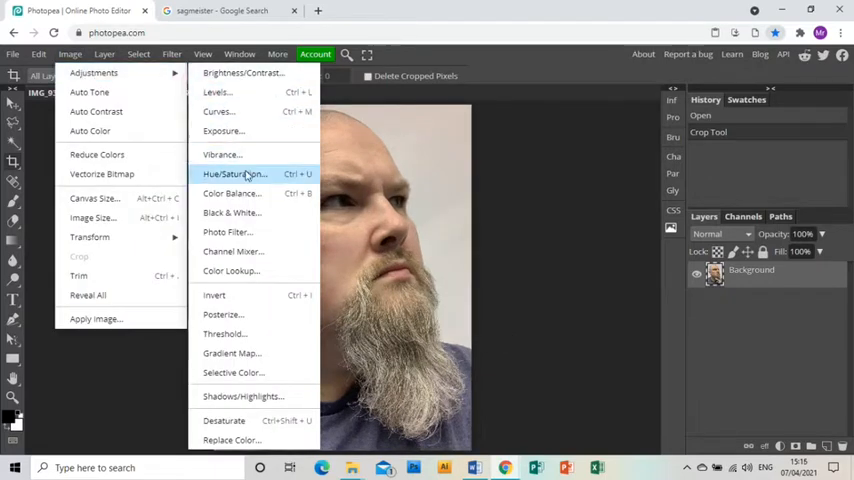
pyautogui.click(234, 174)
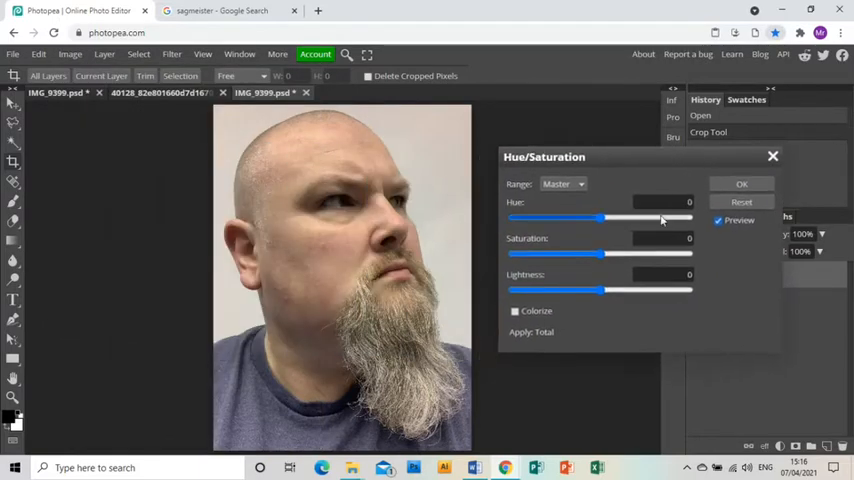
pyautogui.moveTo(600, 254); pyautogui.dragTo(620, 254)
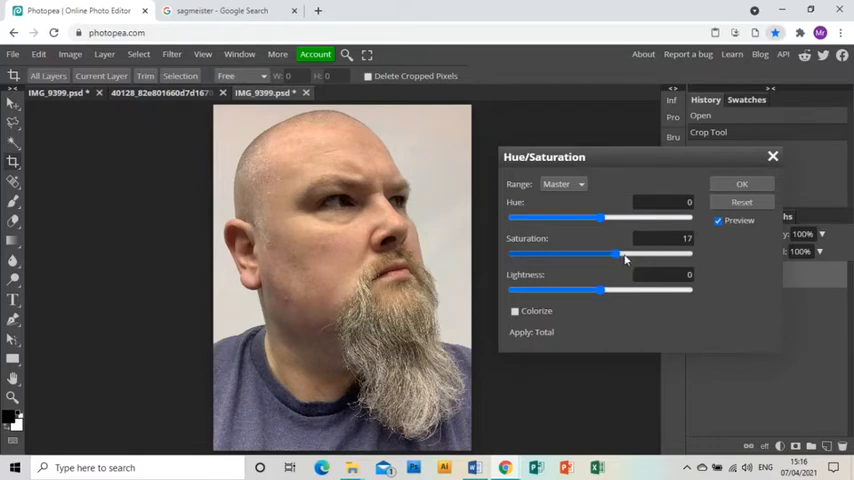
pyautogui.moveTo(616, 254); pyautogui.dragTo(620, 254)
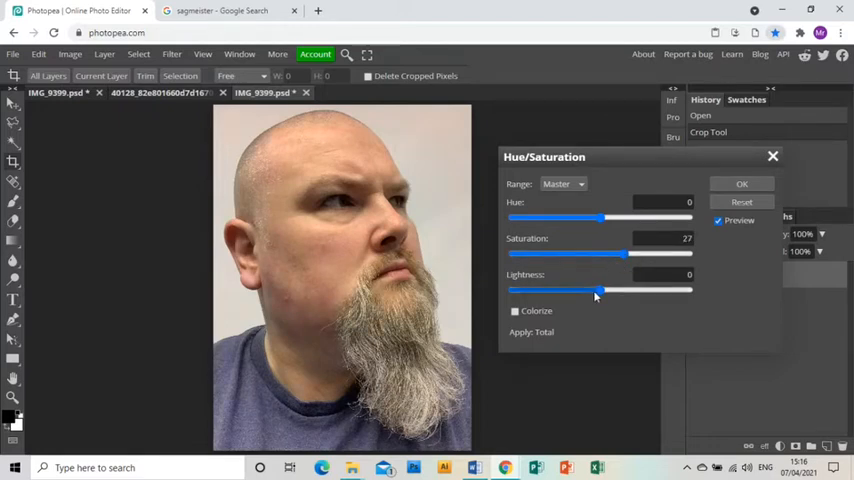
pyautogui.moveTo(600, 288); pyautogui.dragTo(596, 292)
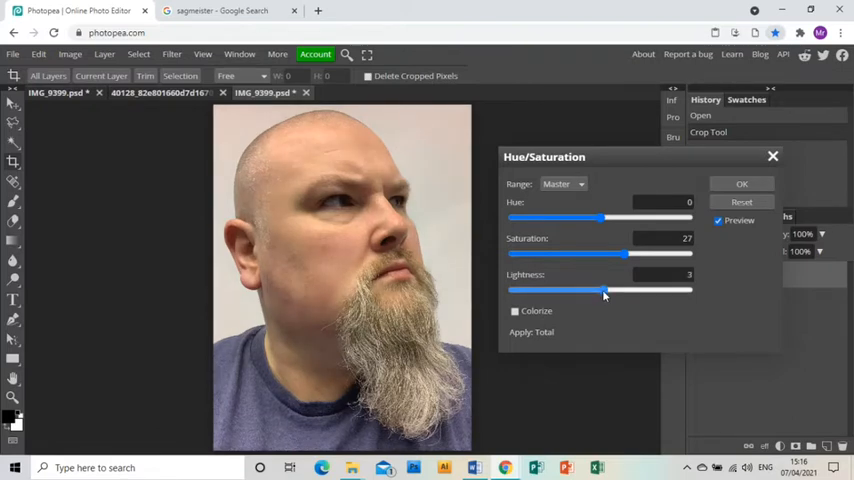
pyautogui.moveTo(616, 290); pyautogui.dragTo(600, 290)
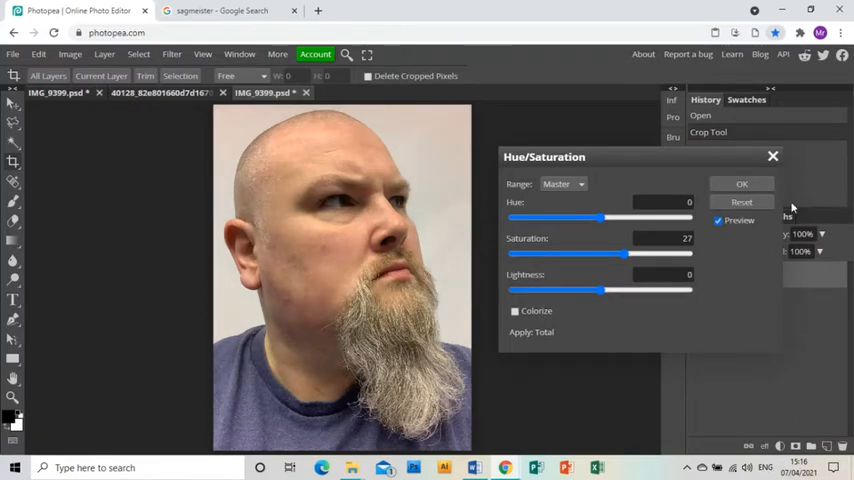
pyautogui.click(742, 184)
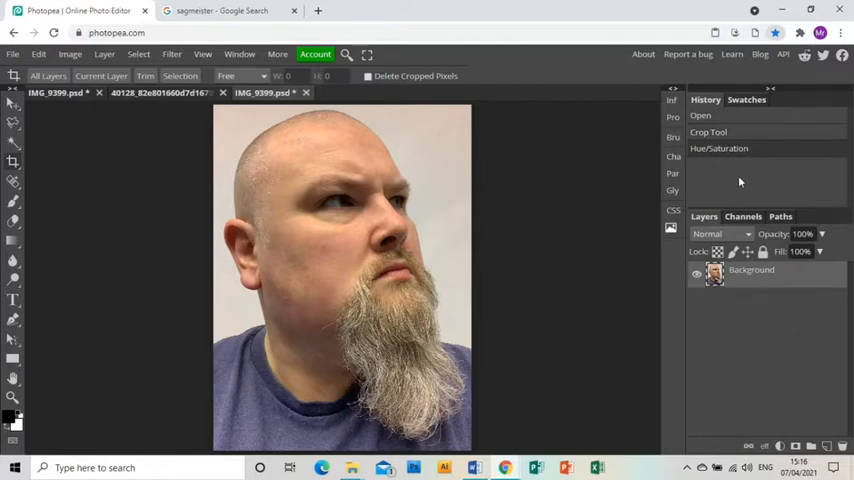
pyautogui.moveTo(504, 216)
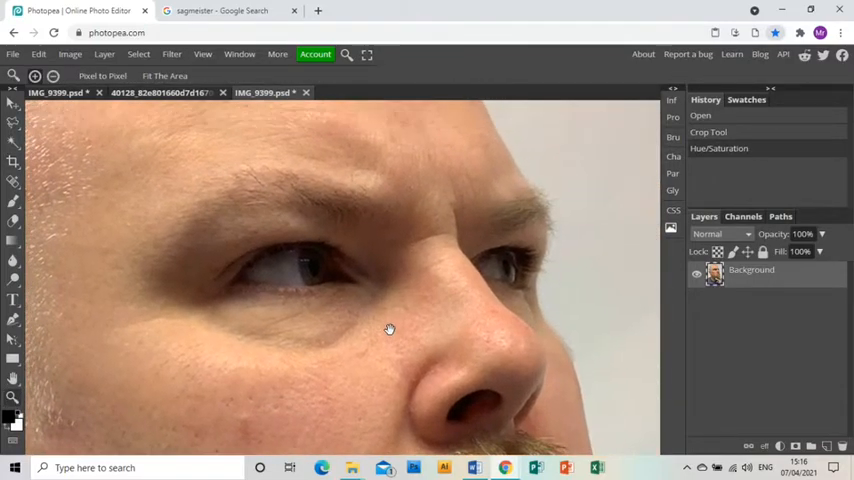
pyautogui.moveTo(296, 356)
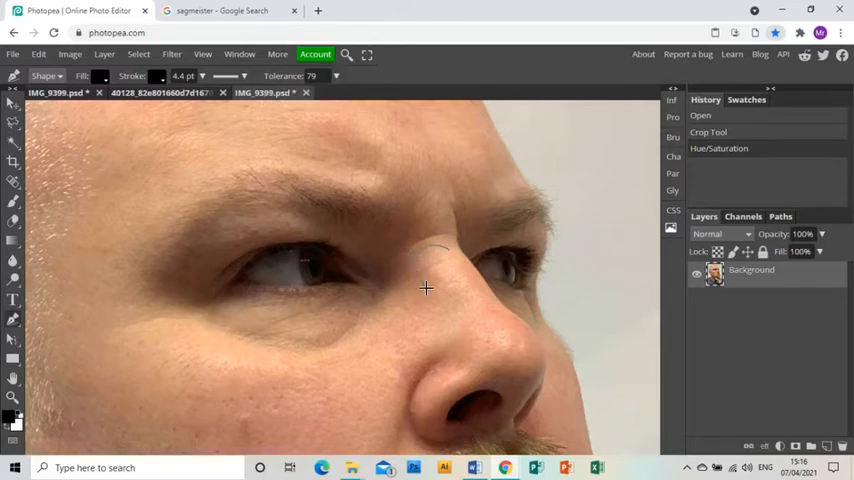
# - Draw black blob shapes on the nose bridge and lower down the nose
pyautogui.moveTo(424, 288); pyautogui.dragTo(470, 286)
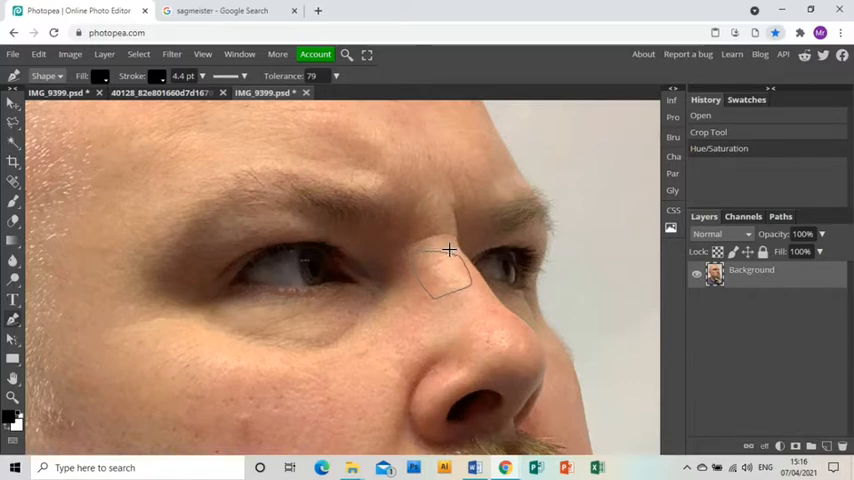
pyautogui.moveTo(450, 248); pyautogui.dragTo(484, 308)
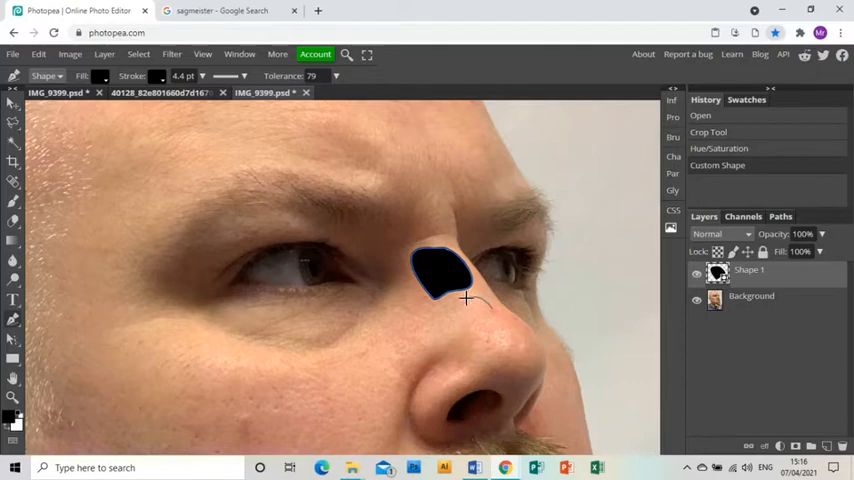
pyautogui.moveTo(466, 324)
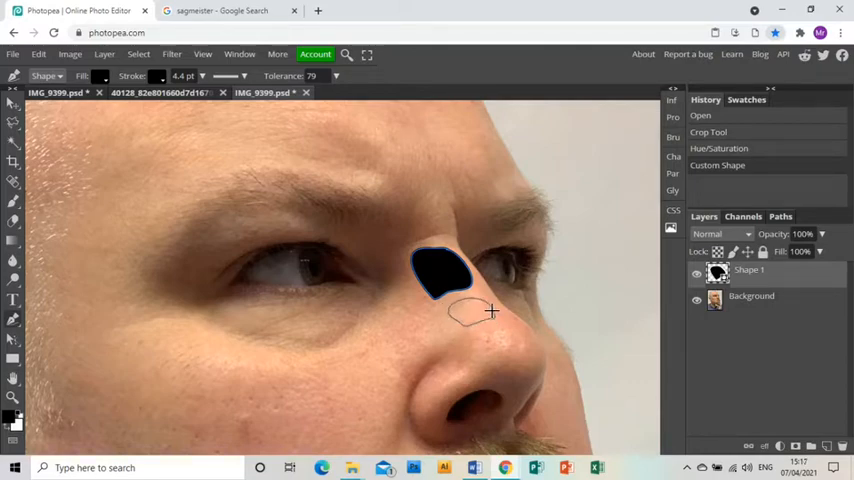
pyautogui.moveTo(456, 300); pyautogui.dragTo(490, 324)
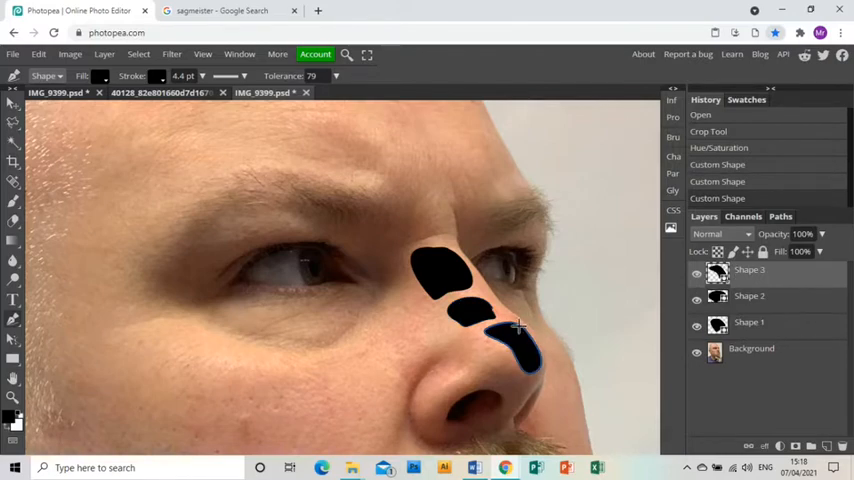
pyautogui.moveTo(482, 344)
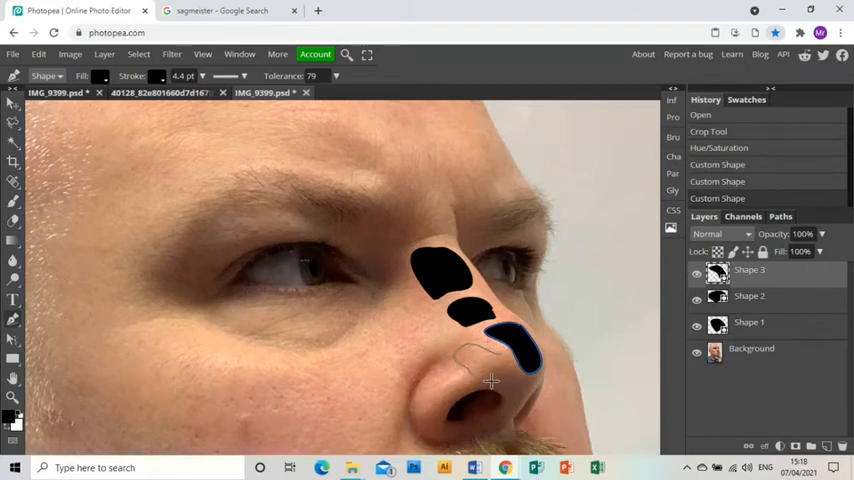
pyautogui.moveTo(504, 356)
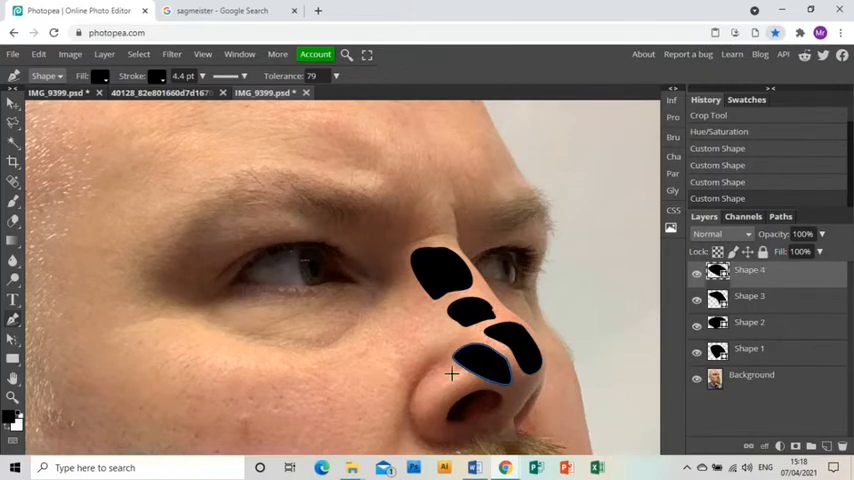
pyautogui.moveTo(418, 396)
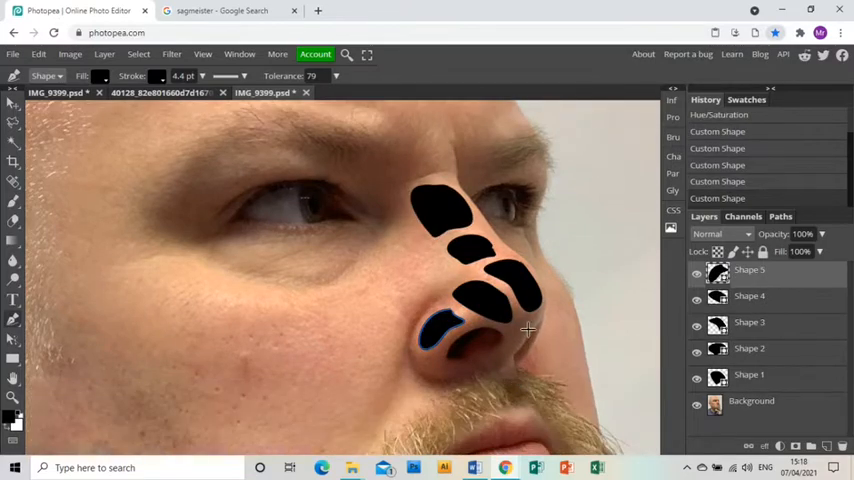
pyautogui.moveTo(520, 344)
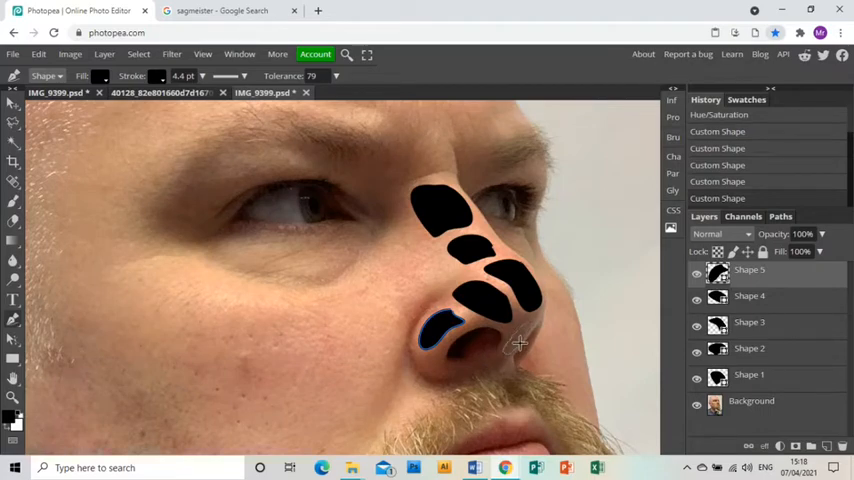
pyautogui.moveTo(528, 320)
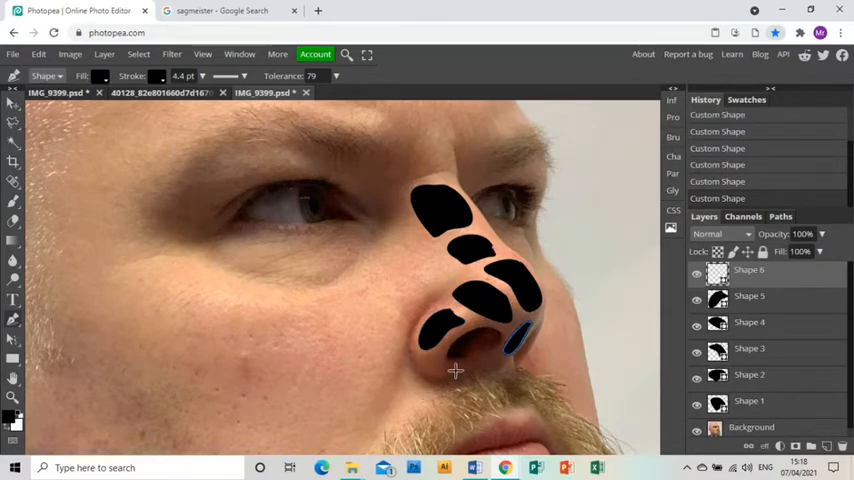
pyautogui.moveTo(424, 360)
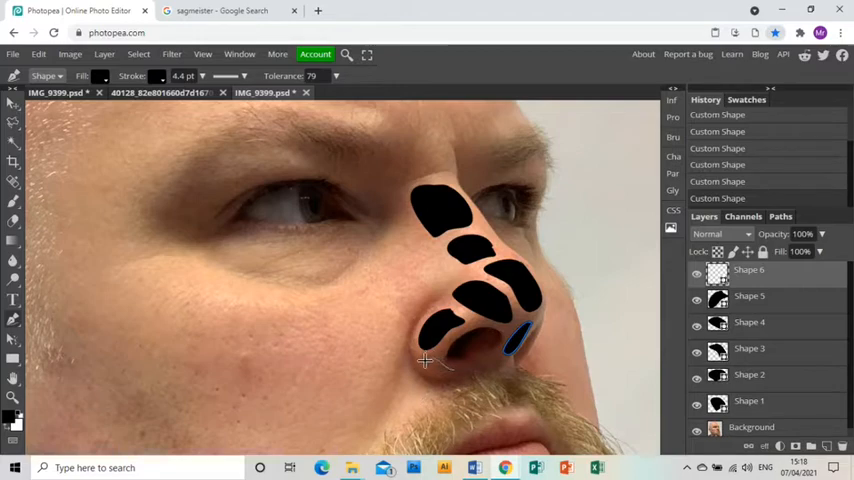
pyautogui.moveTo(444, 368)
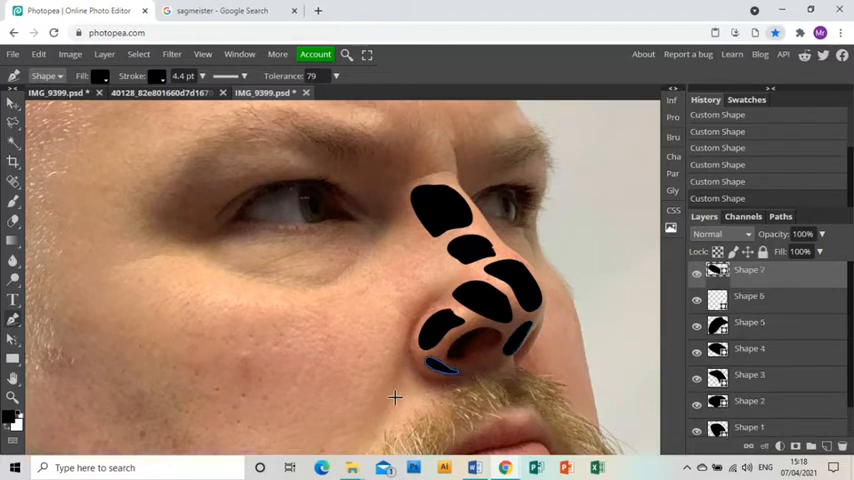
pyautogui.moveTo(456, 272)
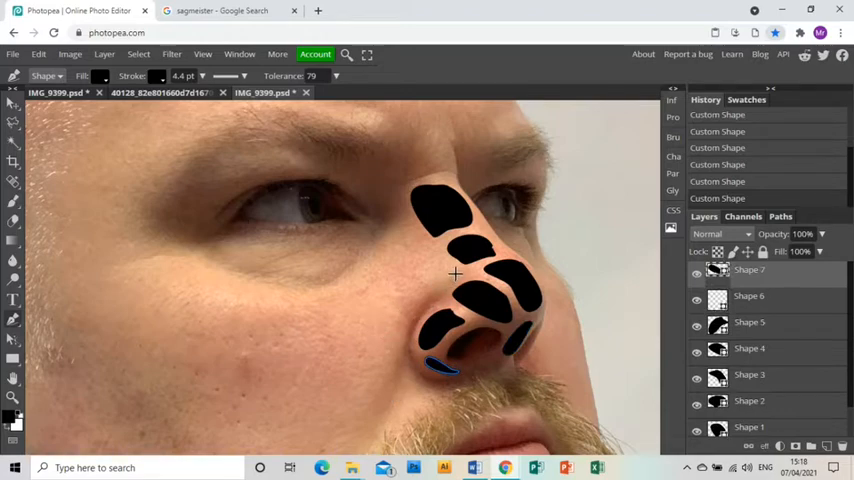
pyautogui.moveTo(408, 308)
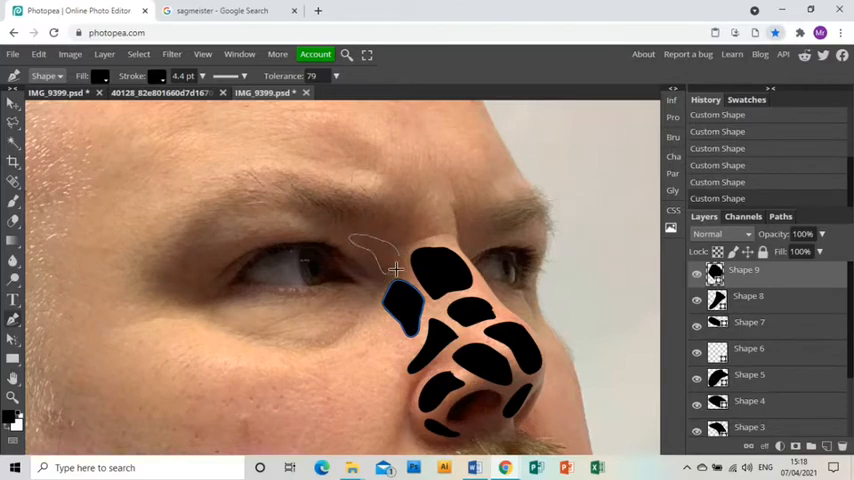
# - Place another black hole shape at the top of the nose
pyautogui.click(396, 264)
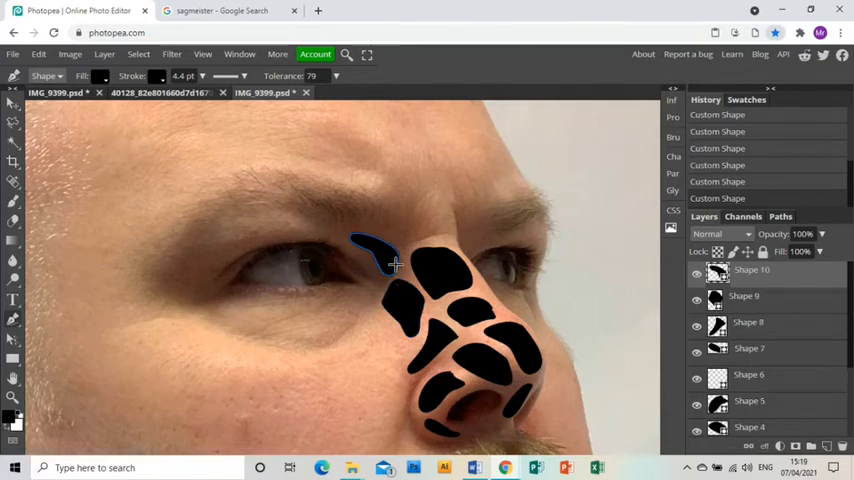
pyautogui.moveTo(430, 210)
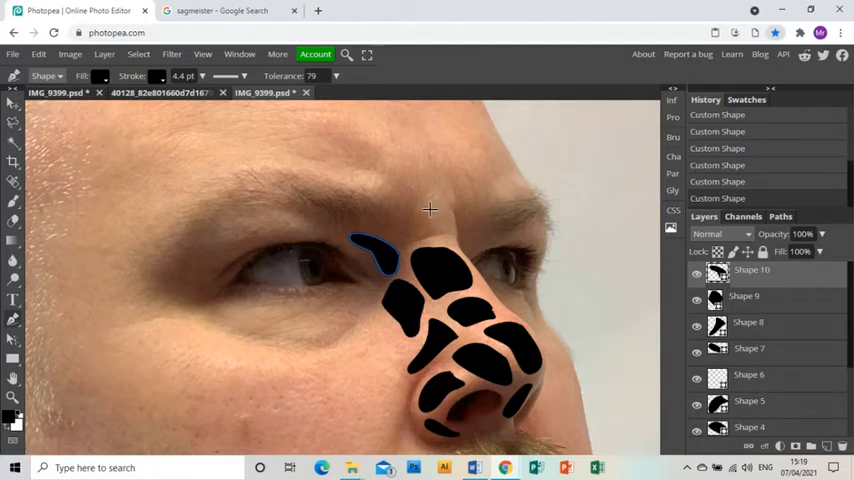
pyautogui.moveTo(428, 236)
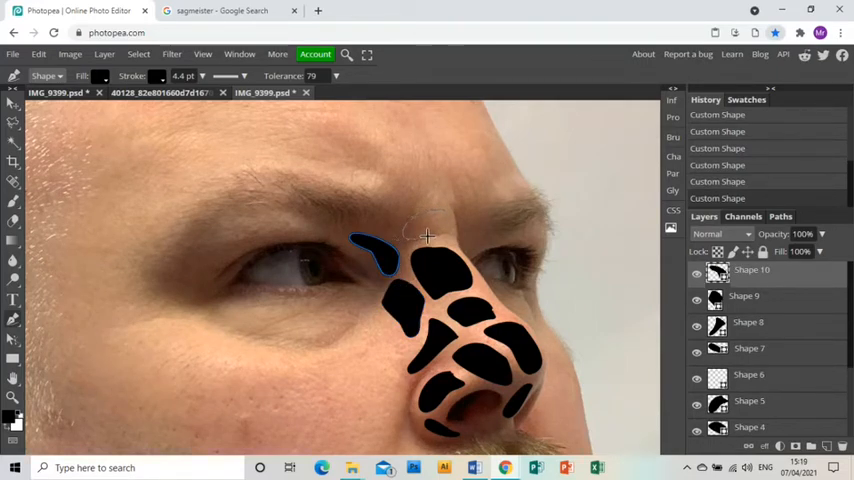
pyautogui.moveTo(444, 212)
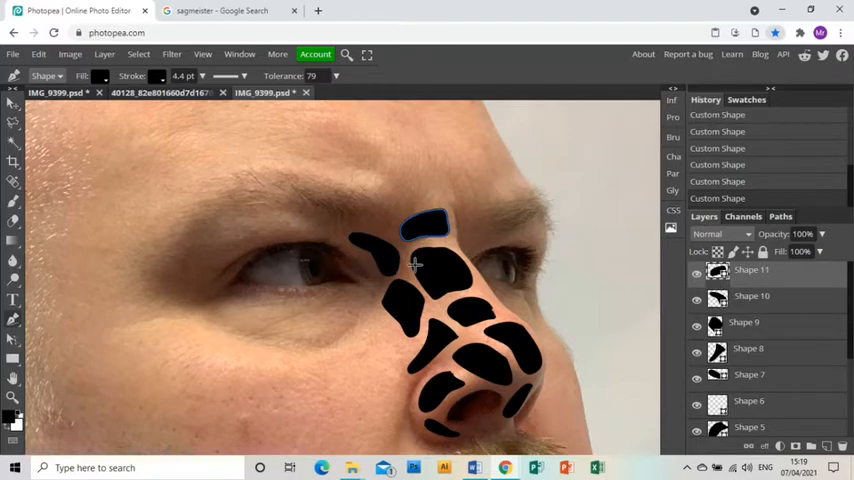
pyautogui.moveTo(342, 296)
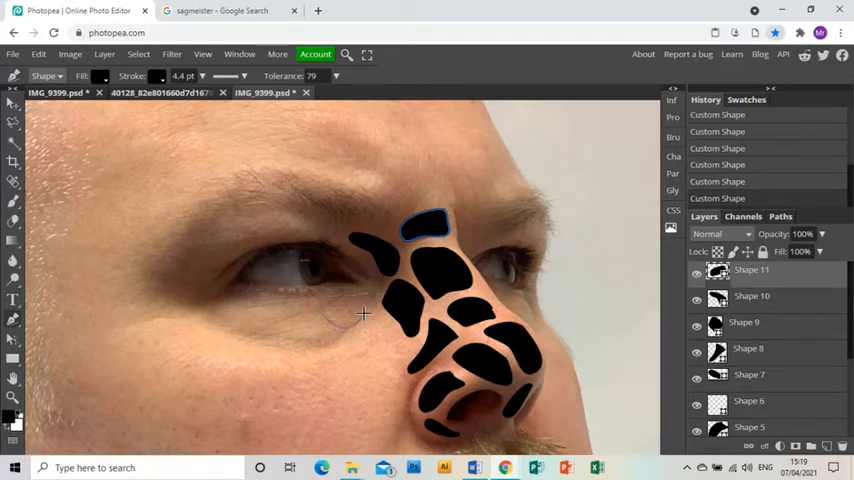
pyautogui.moveTo(368, 296)
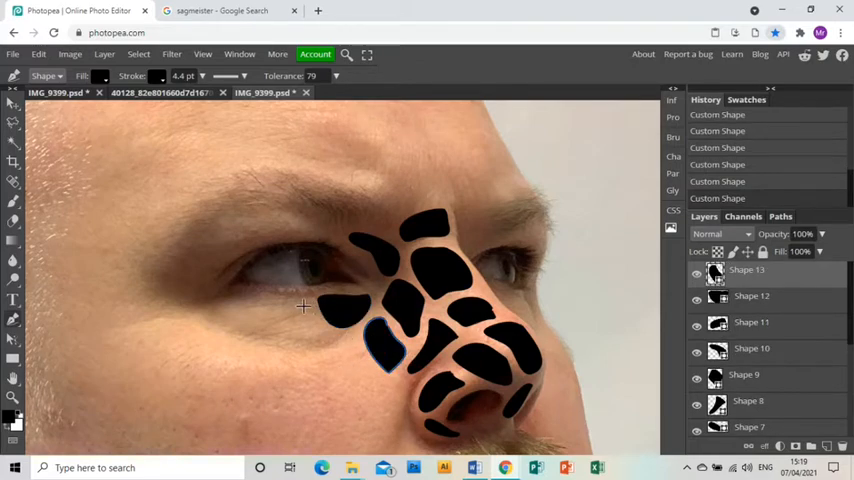
pyautogui.moveTo(280, 300)
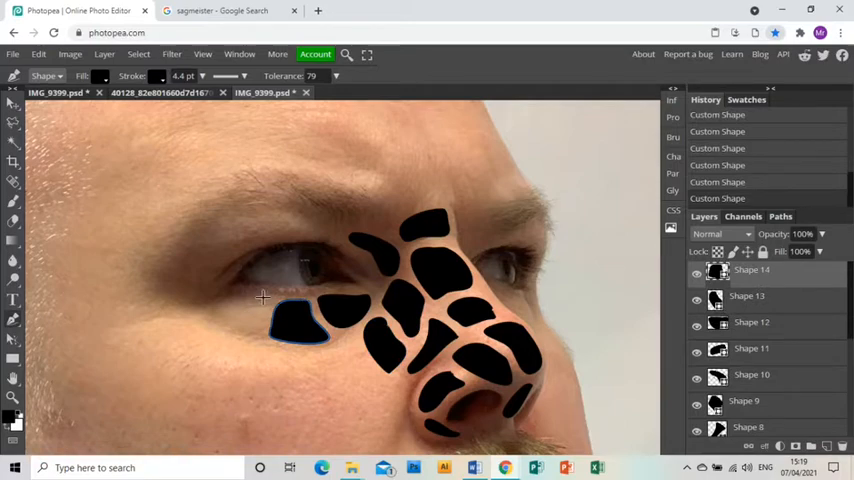
pyautogui.moveTo(212, 302)
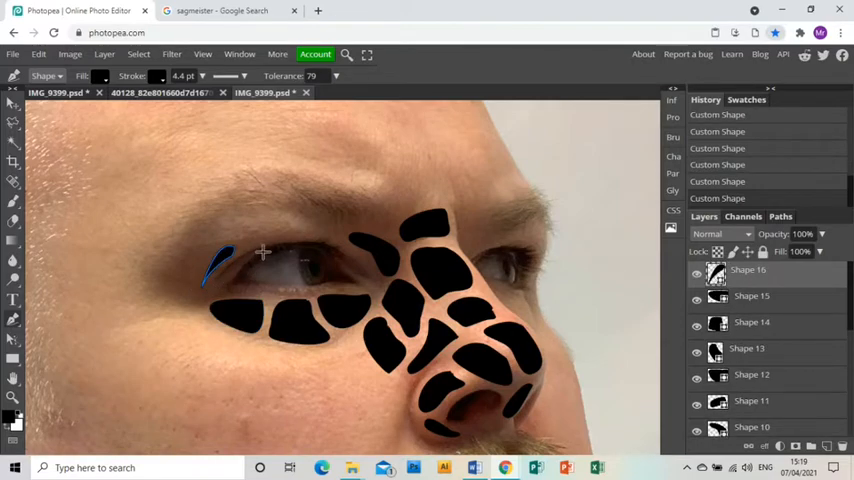
pyautogui.moveTo(308, 234)
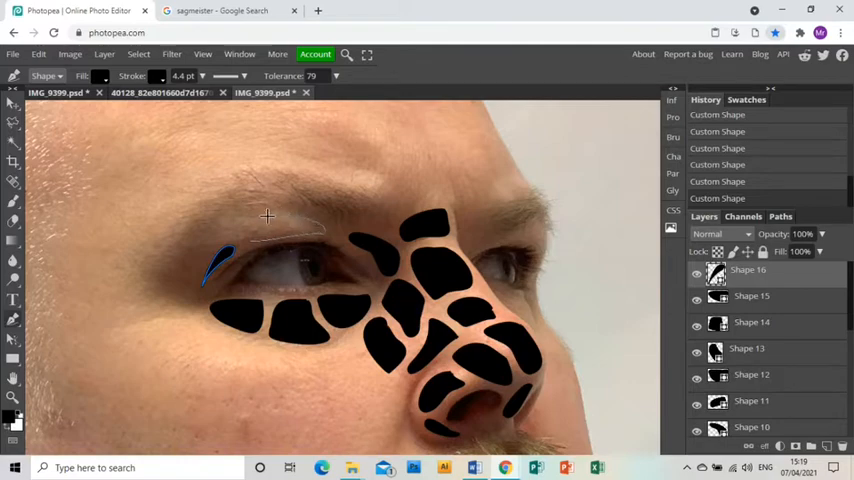
pyautogui.moveTo(248, 240)
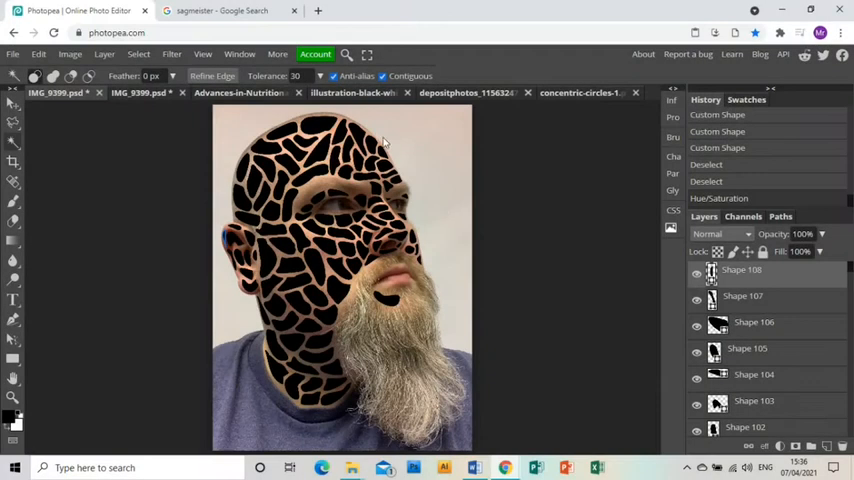
pyautogui.moveTo(738, 280)
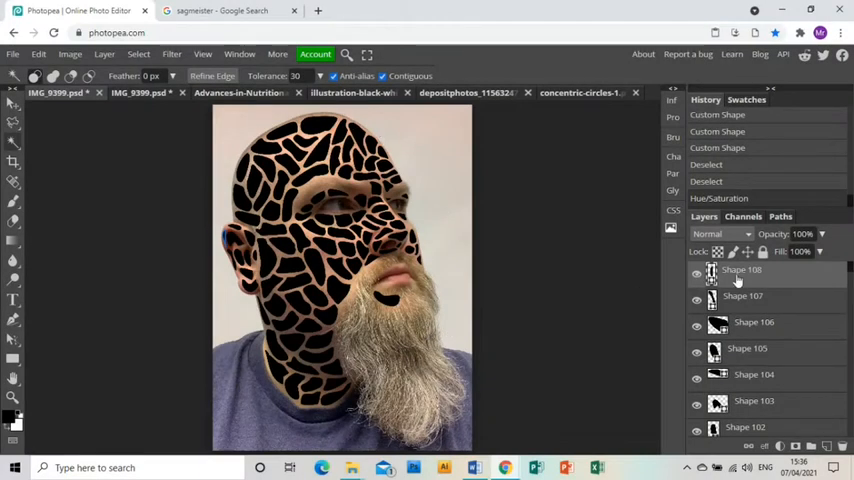
pyautogui.moveTo(816, 280)
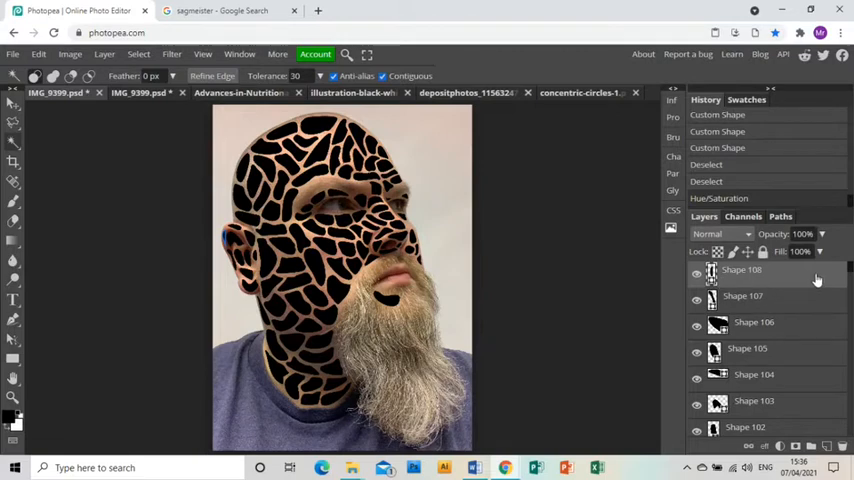
# - Merge all the blob shape layers into a single layer above the photo
pyautogui.scroll(-3)
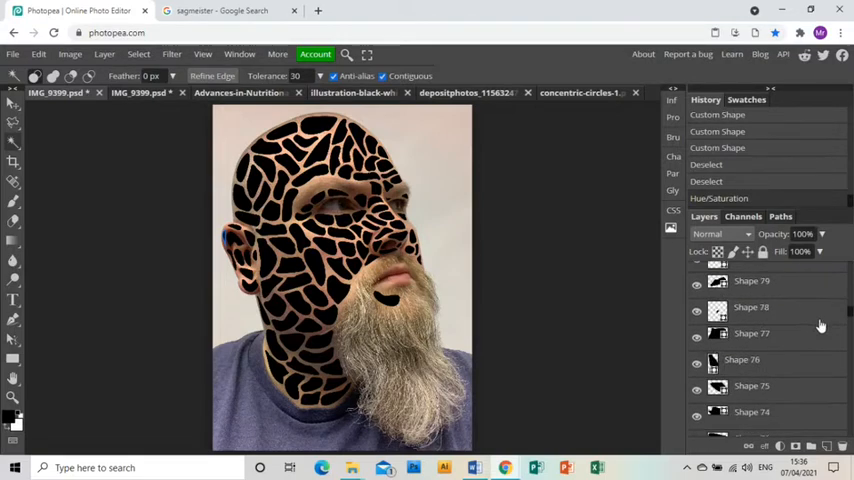
pyautogui.scroll(-3)
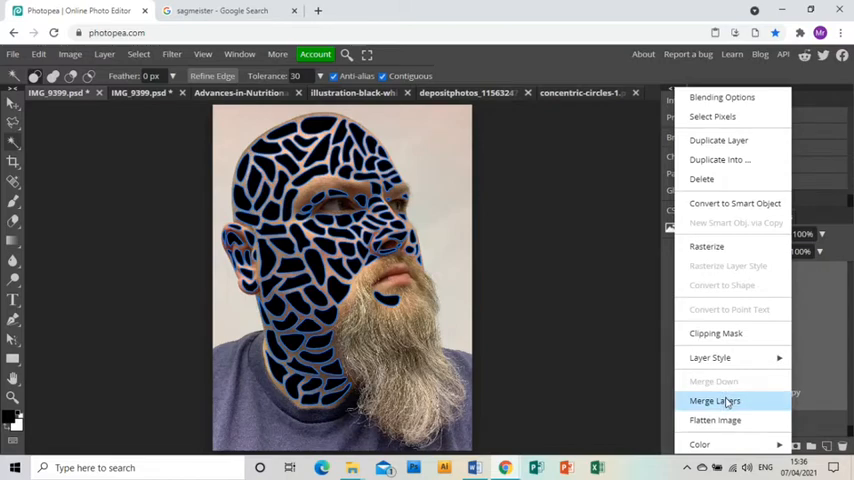
pyautogui.click(716, 400)
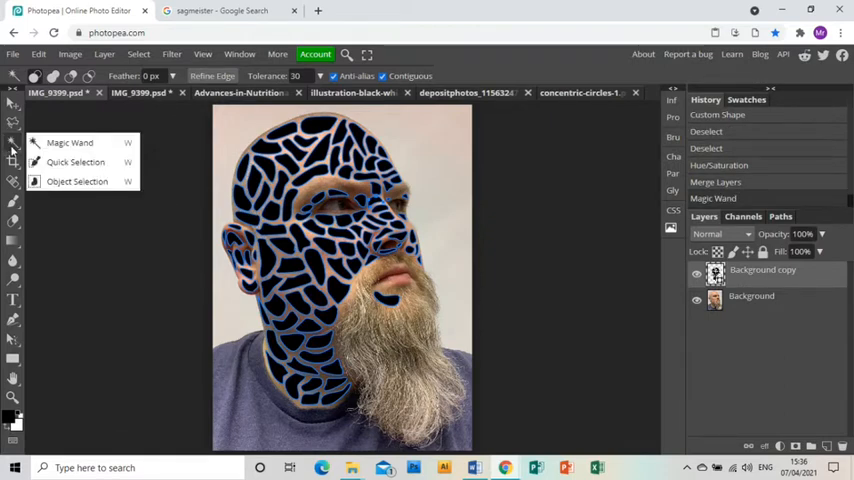
# - Magic Wand the blobs, invert the selection and target the original portrait layer for clearing
pyautogui.click(456, 224)
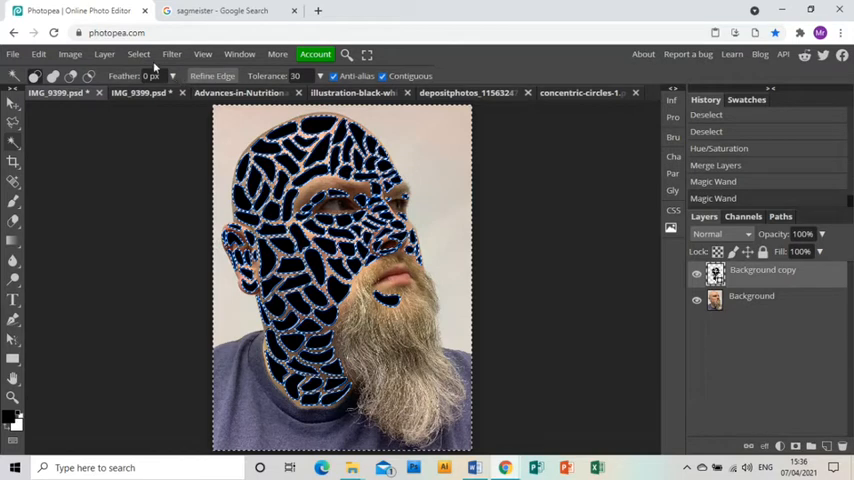
pyautogui.click(138, 54)
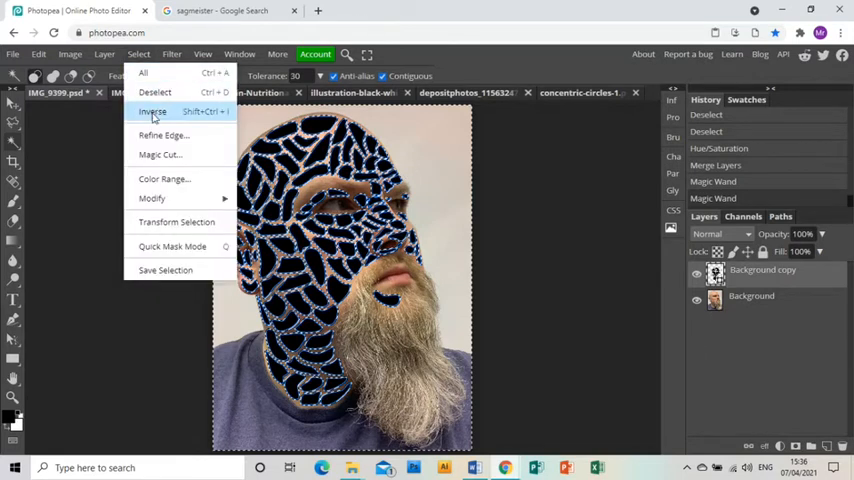
pyautogui.click(152, 112)
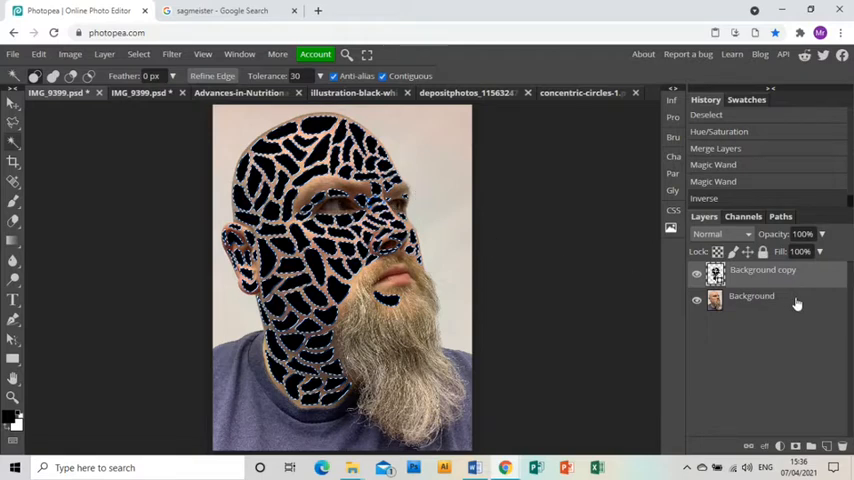
pyautogui.click(696, 274)
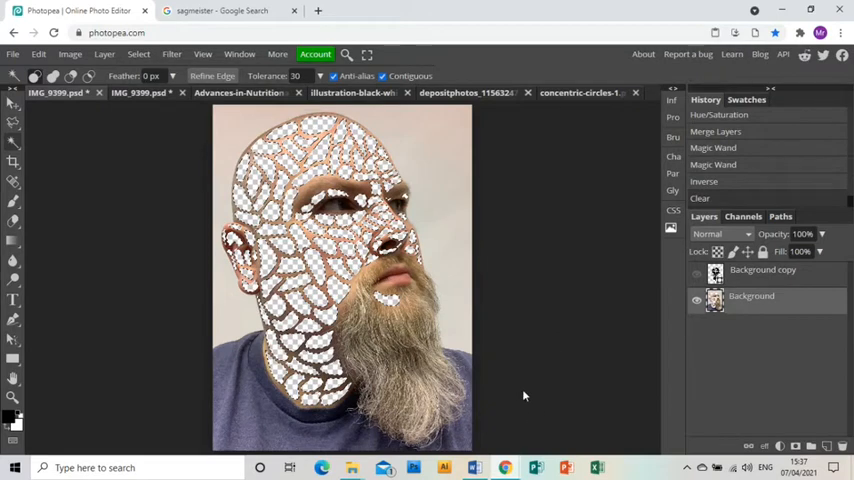
pyautogui.moveTo(540, 308)
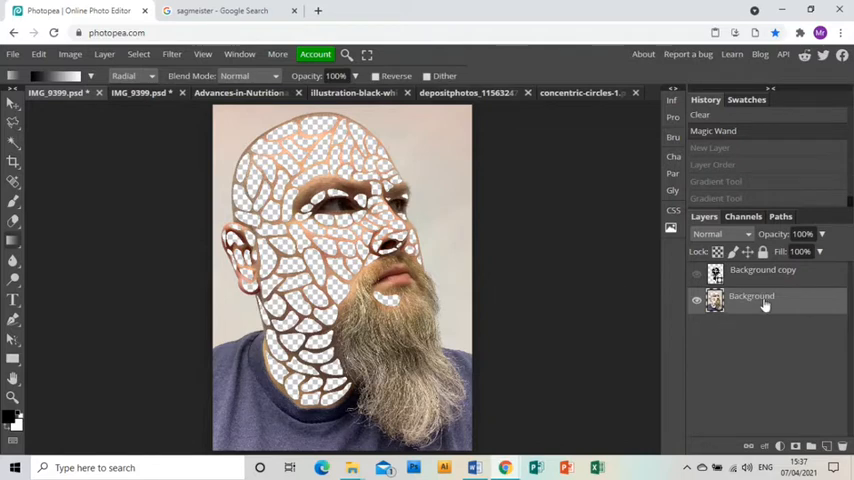
pyautogui.moveTo(792, 352)
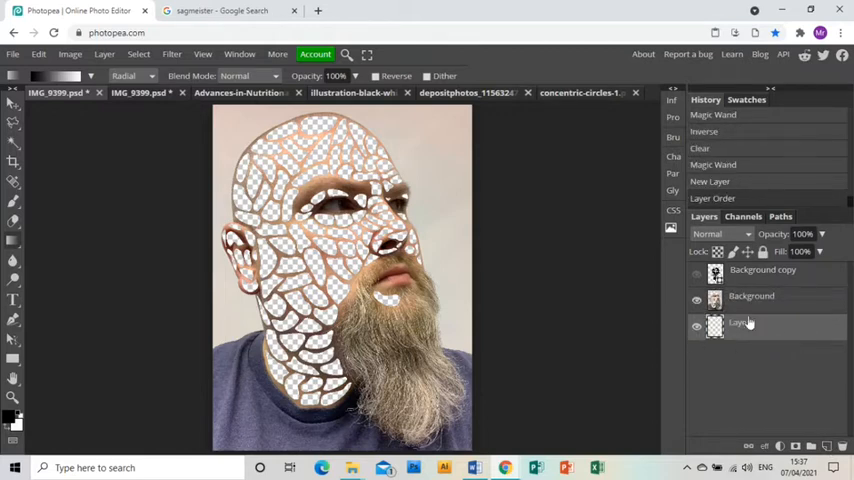
# - Switch to the fill tool for painting the new under-layer white
pyautogui.click(12, 240)
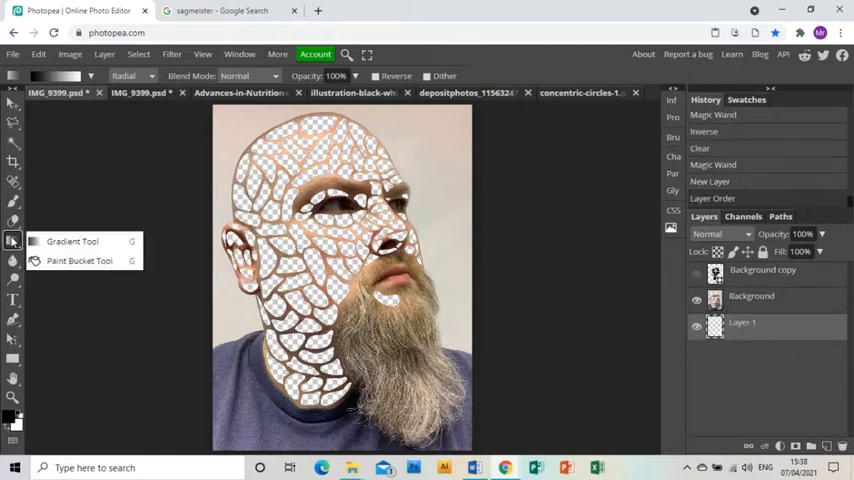
pyautogui.click(80, 260)
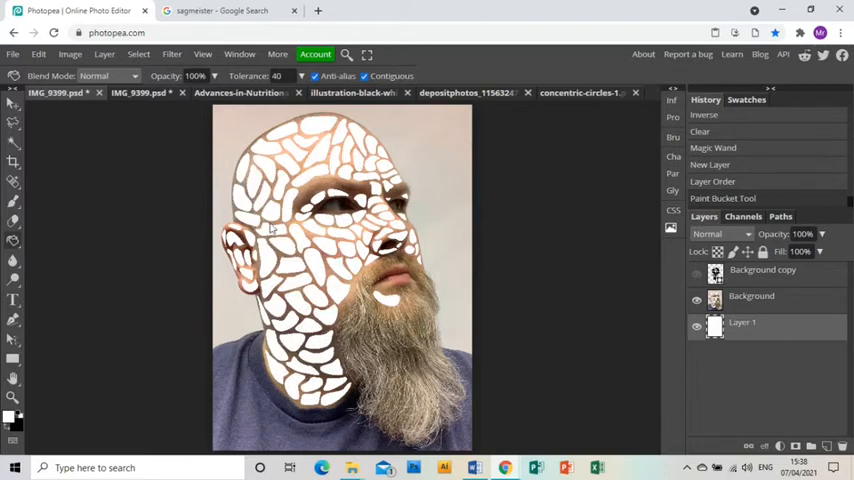
pyautogui.moveTo(808, 280)
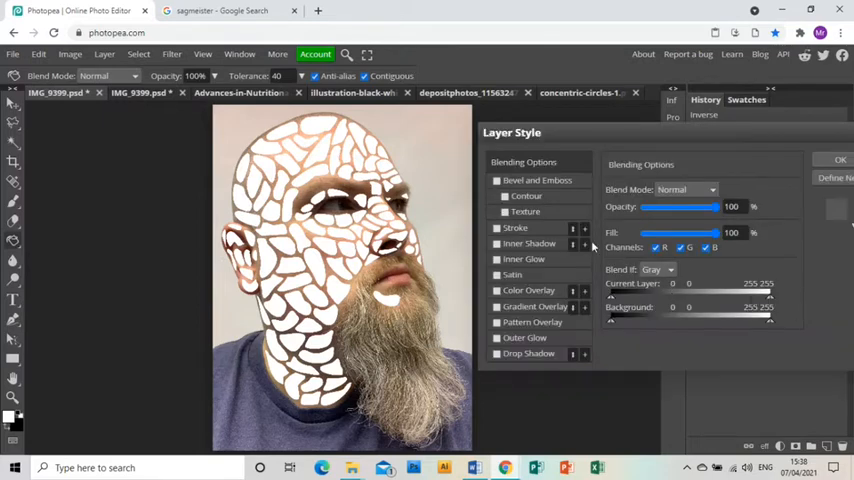
pyautogui.moveTo(528, 358)
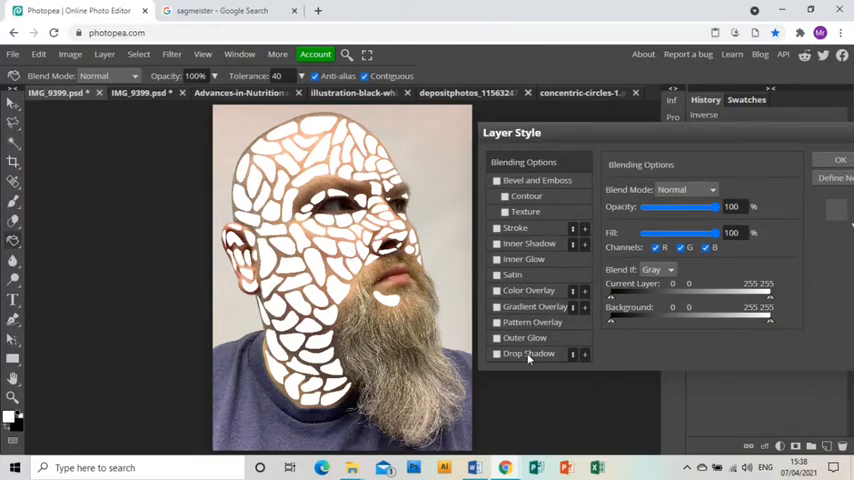
# - Enable a Drop Shadow on the portrait layer with increased distance and a larger, softer size
pyautogui.click(496, 352)
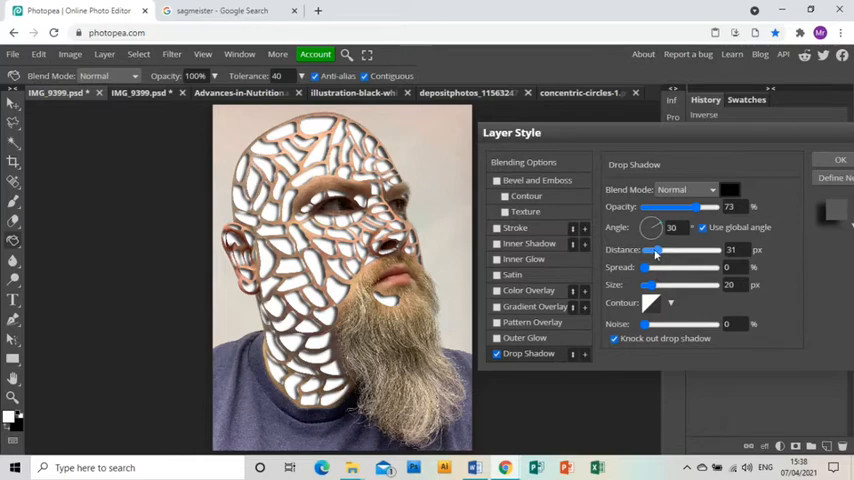
pyautogui.moveTo(660, 250); pyautogui.dragTo(650, 250)
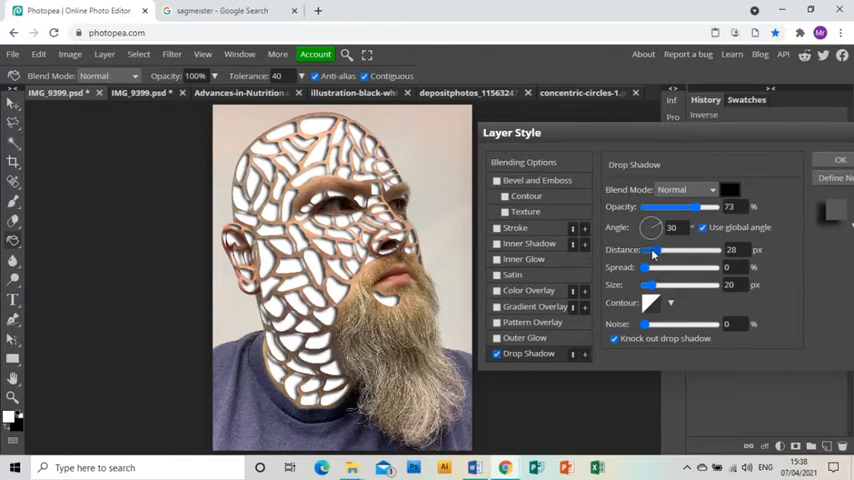
pyautogui.moveTo(700, 250); pyautogui.dragTo(656, 250)
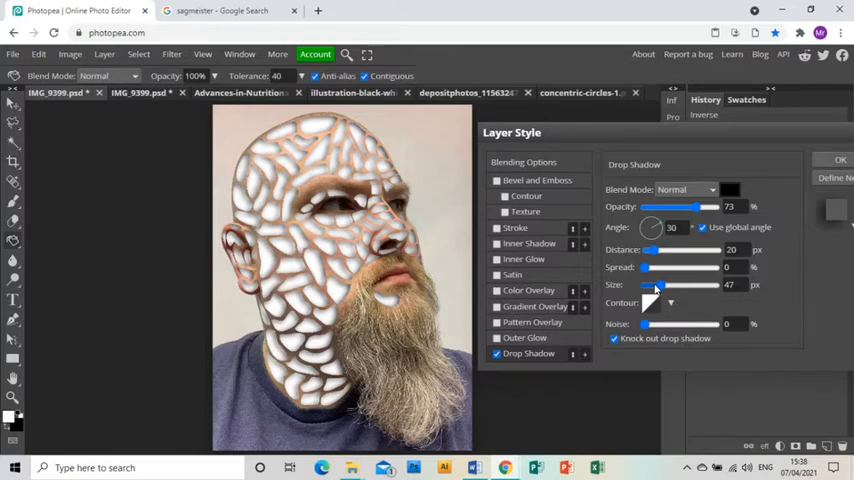
pyautogui.moveTo(680, 284); pyautogui.dragTo(656, 284)
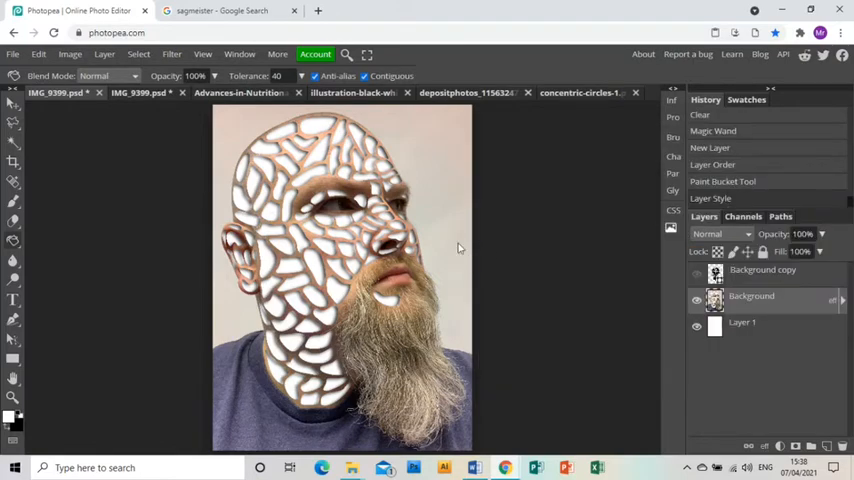
pyautogui.moveTo(754, 322)
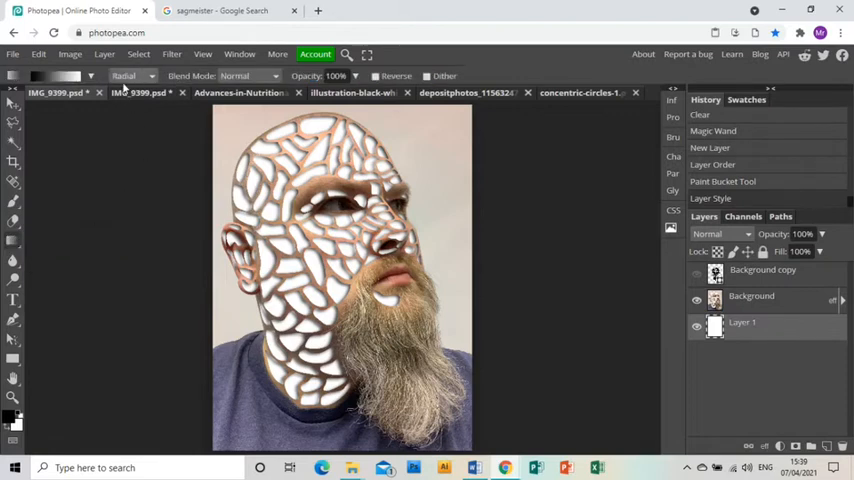
# - Set the Gradient Tool to a radial gradient for the layer behind the portrait
pyautogui.click(132, 76)
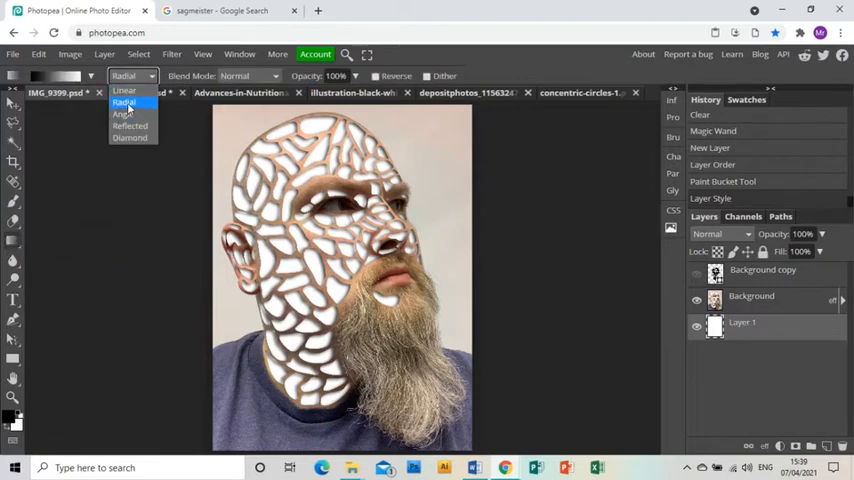
pyautogui.click(124, 102)
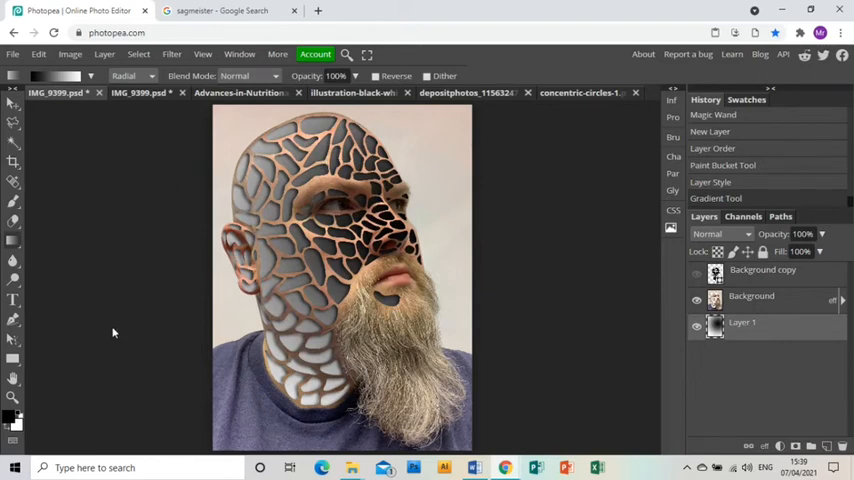
pyautogui.moveTo(178, 200)
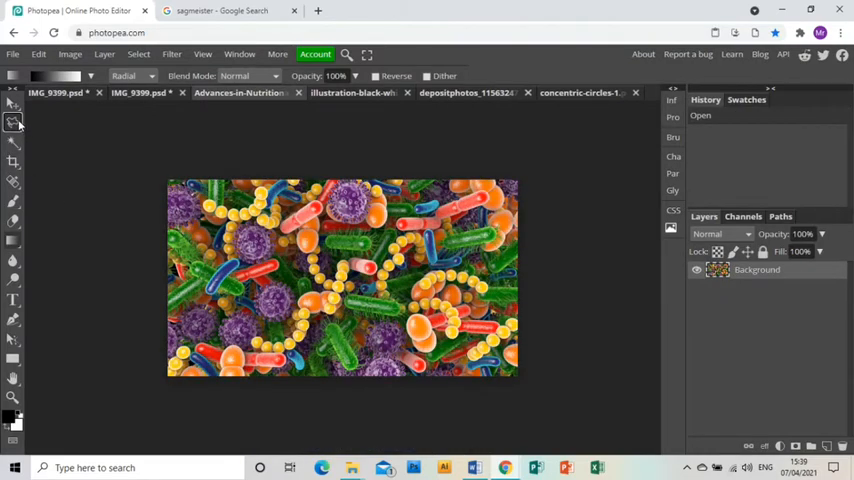
# - Select the whole bacteria image and commit its placement as a layer in the portrait document
pyautogui.click(14, 122)
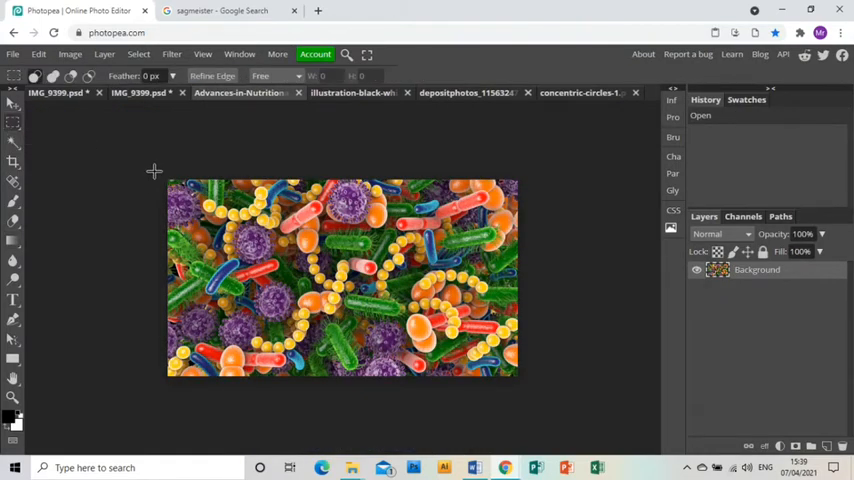
pyautogui.moveTo(168, 178); pyautogui.dragTo(516, 376)
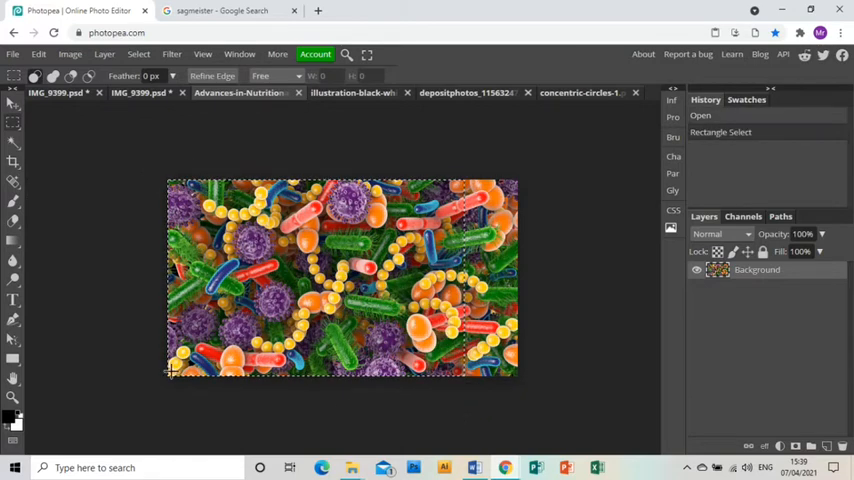
pyautogui.moveTo(120, 328)
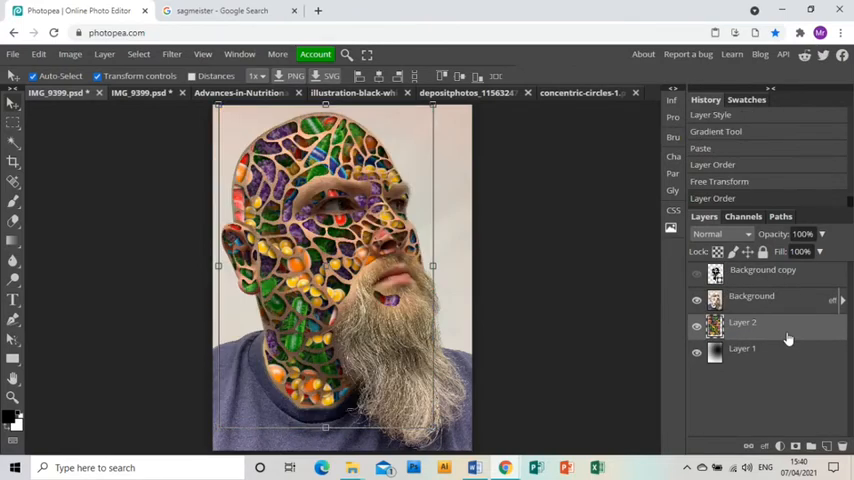
pyautogui.moveTo(592, 288)
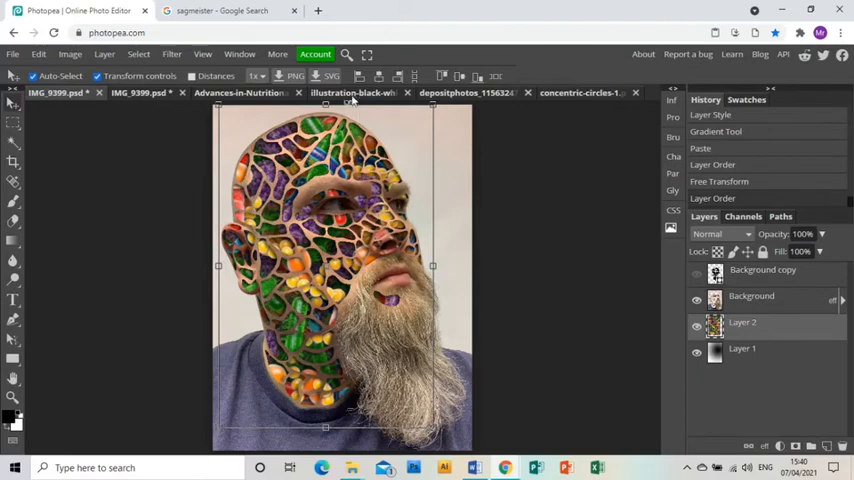
pyautogui.click(580, 92)
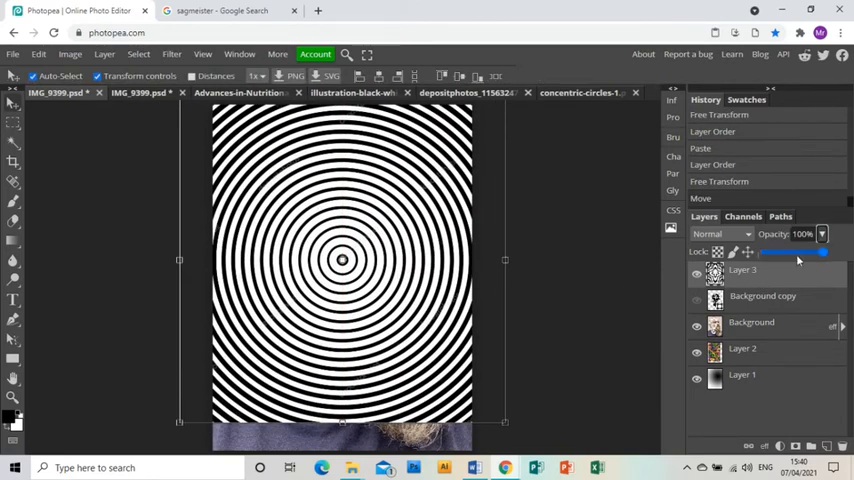
# - Lower the concentric-circles layer opacity and enlarge it to cover the whole face
pyautogui.moveTo(816, 234); pyautogui.dragTo(798, 234)
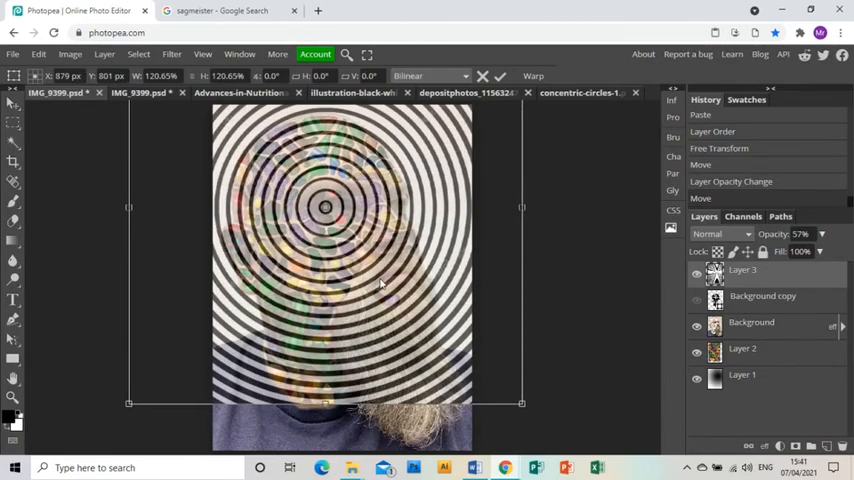
pyautogui.moveTo(522, 404); pyautogui.dragTo(536, 410)
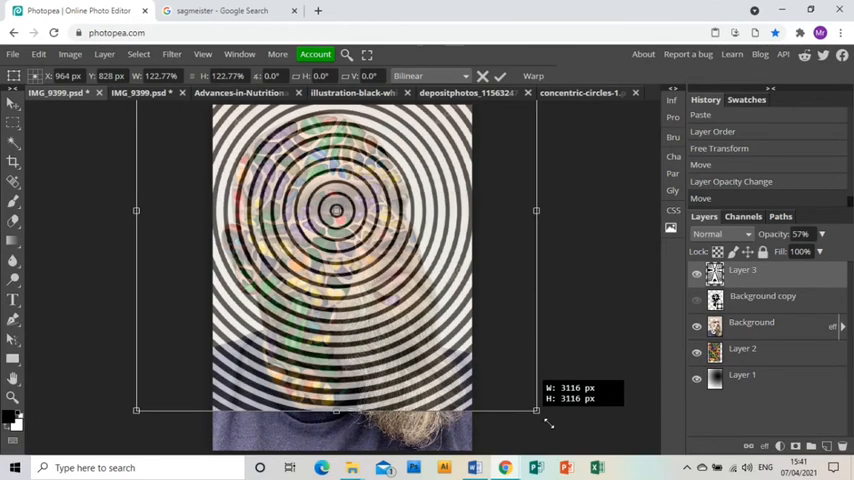
pyautogui.moveTo(536, 410); pyautogui.dragTo(536, 414)
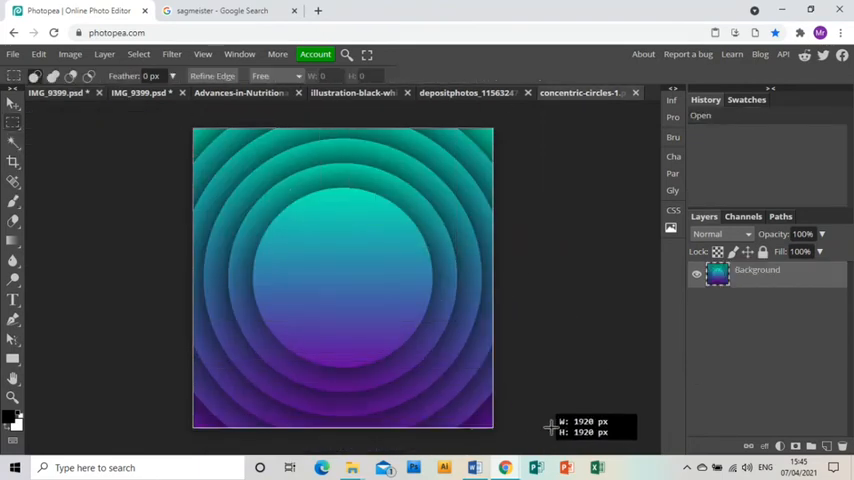
# - Select the whole teal-purple circles image and scale it to cover the portrait
pyautogui.moveTo(196, 130); pyautogui.dragTo(492, 430)
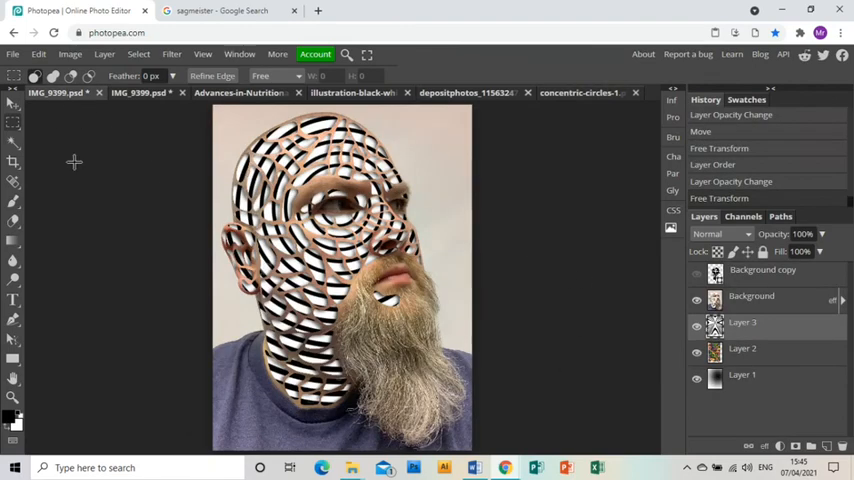
pyautogui.moveTo(104, 216)
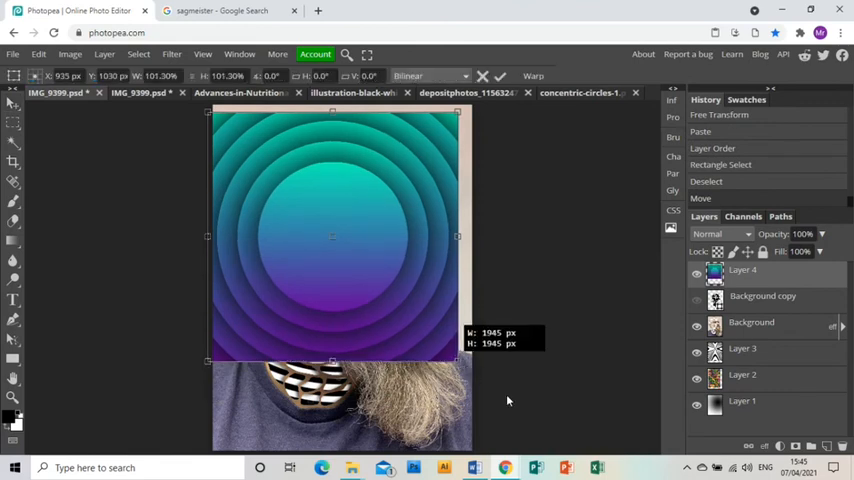
pyautogui.moveTo(458, 360); pyautogui.dragTo(528, 430)
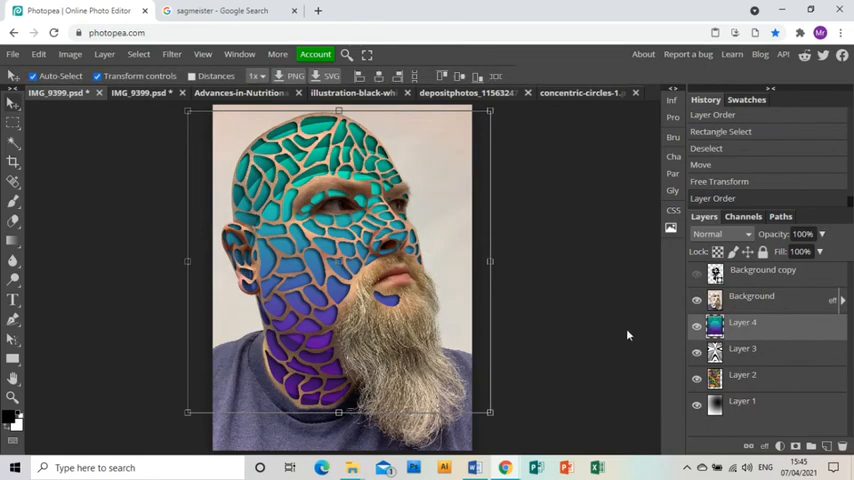
pyautogui.moveTo(396, 238)
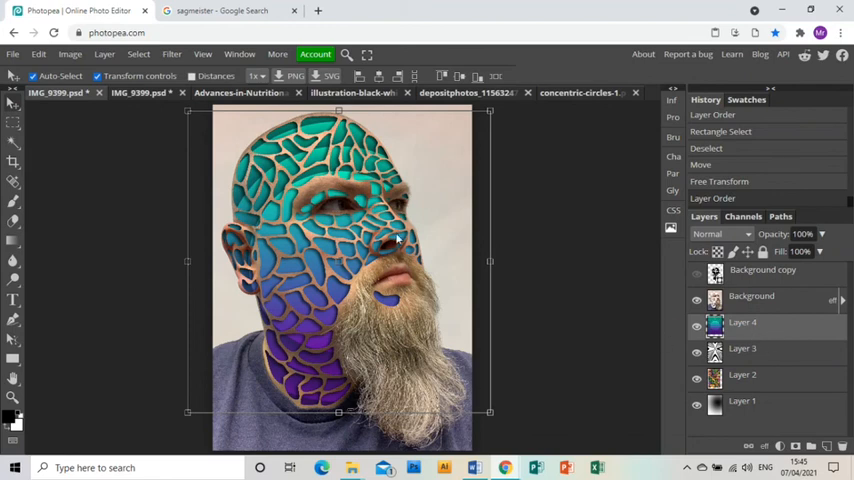